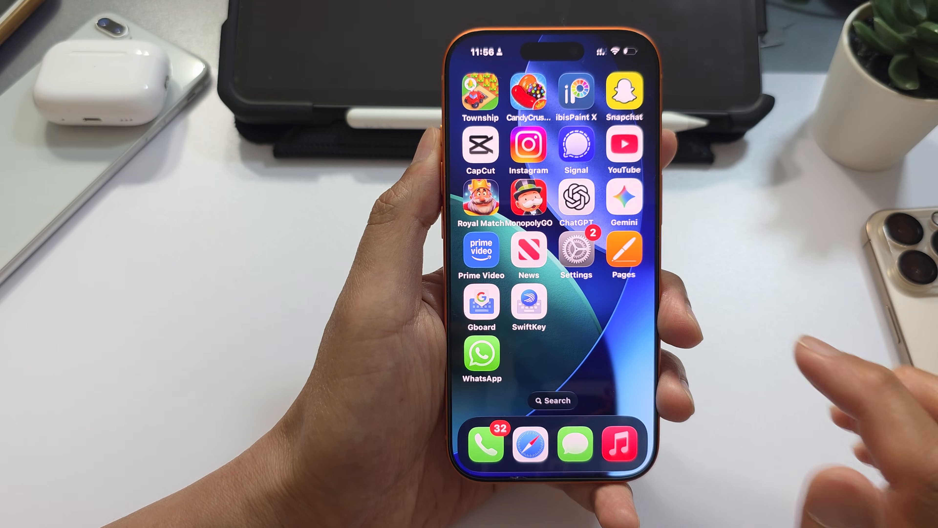
Navigate Settings toward General and VPN to start a new VPN configuration
left_click(576, 250)
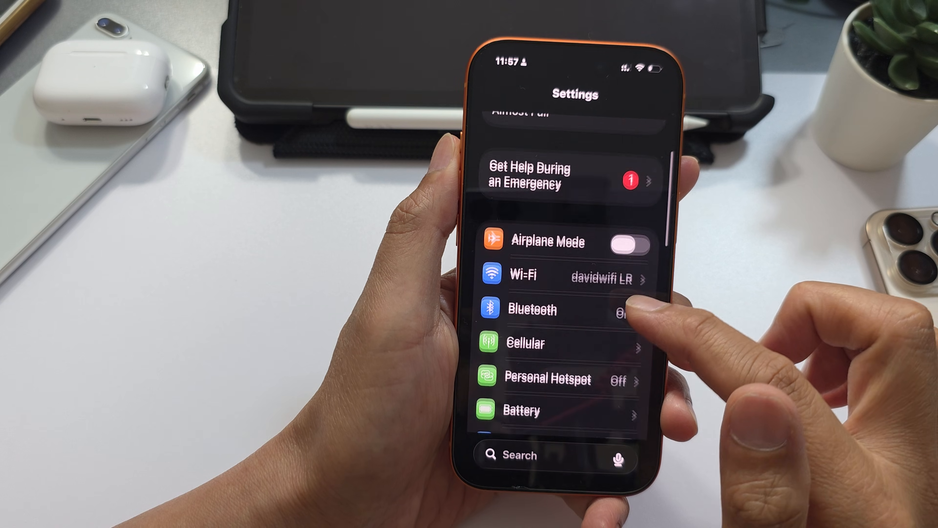
scroll("down", 3)
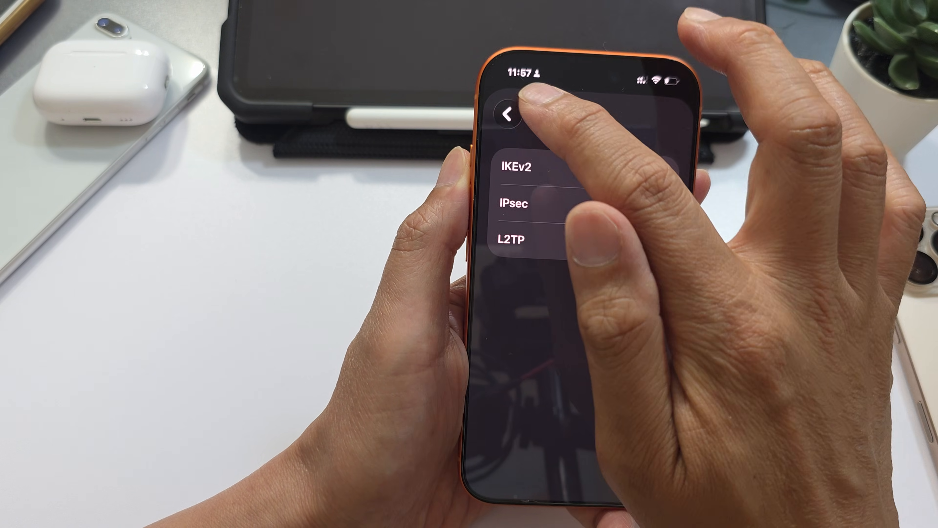
left_click(512, 238)
type("Free VPN")
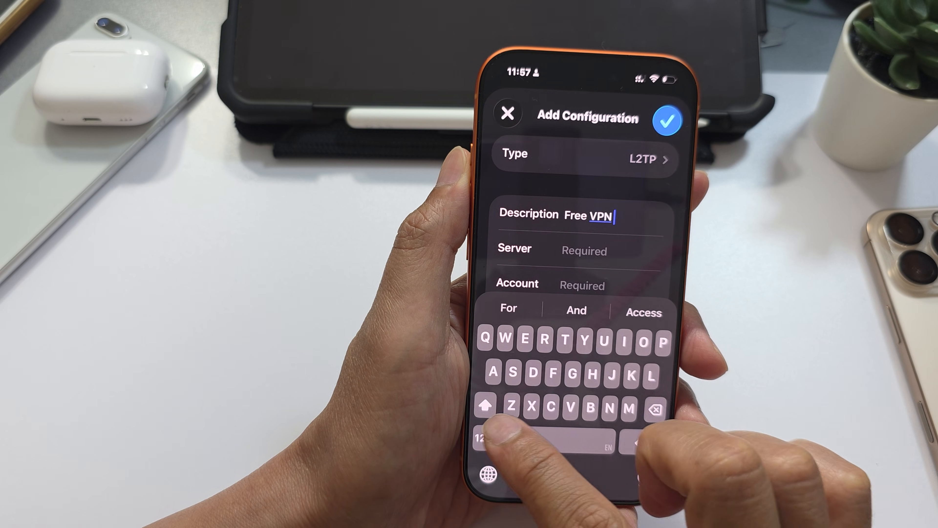
left_click(482, 439)
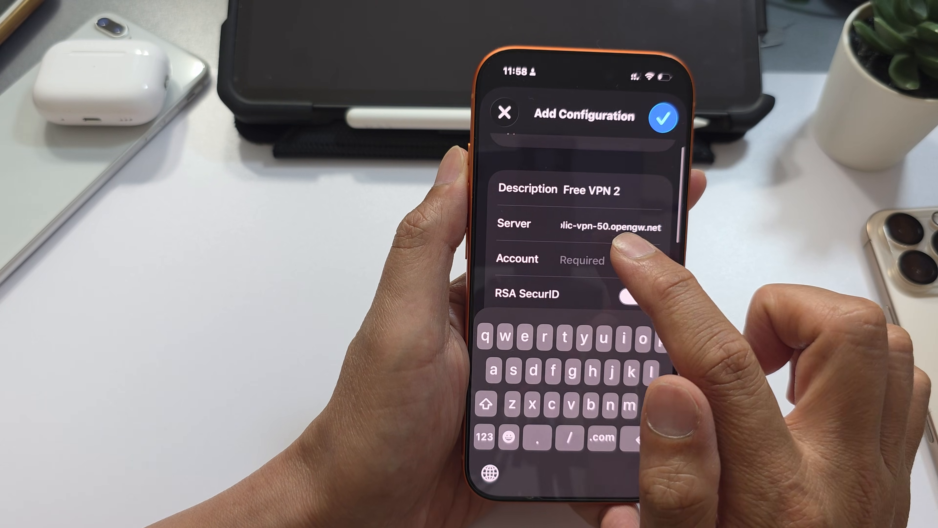
type("vd")
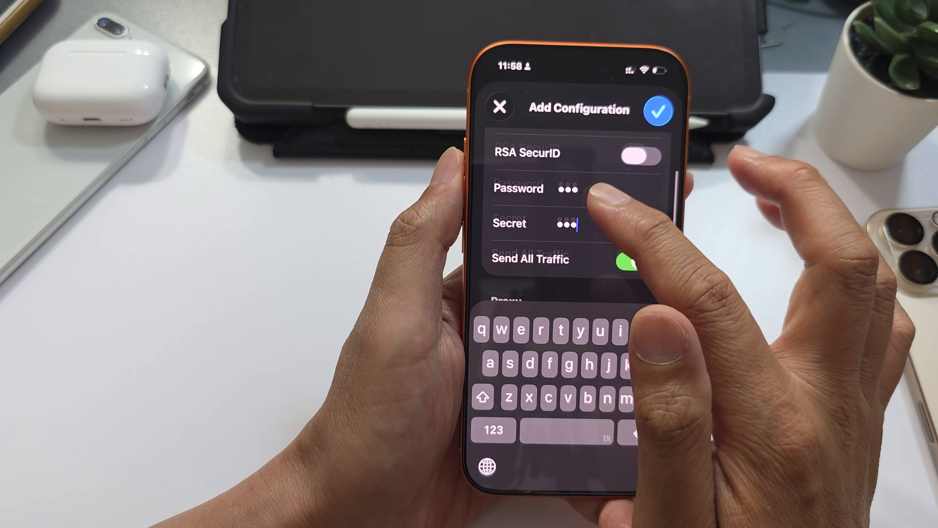
Make Free VPN 2 the active profile and switch the VPN Status on
scroll("down", 3)
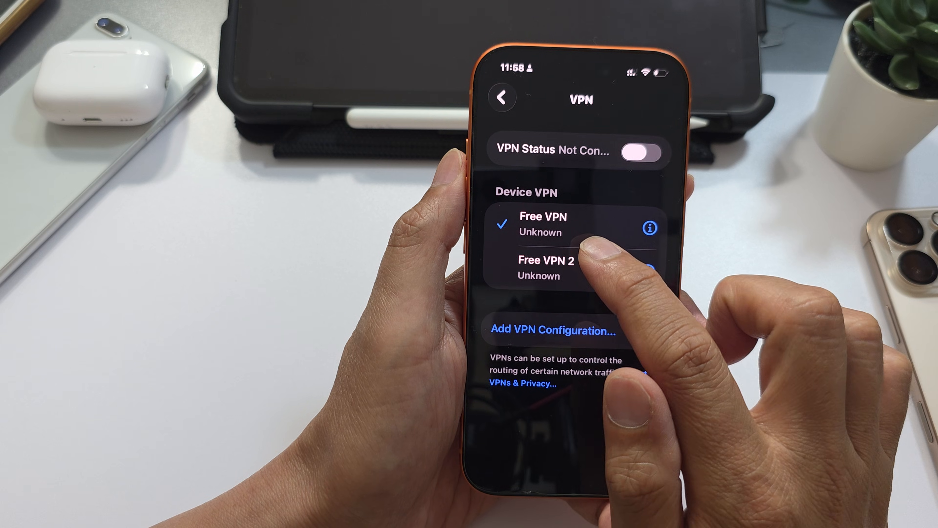
left_click(545, 267)
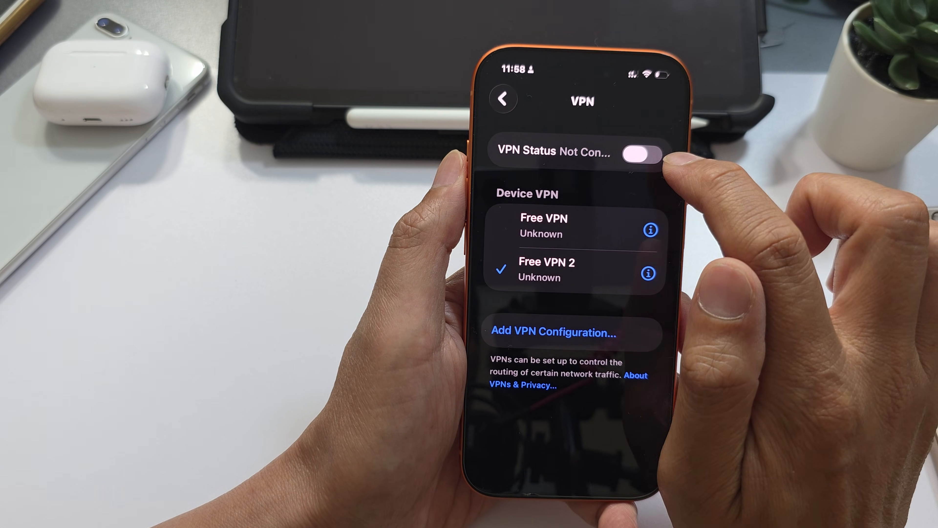
left_click(643, 156)
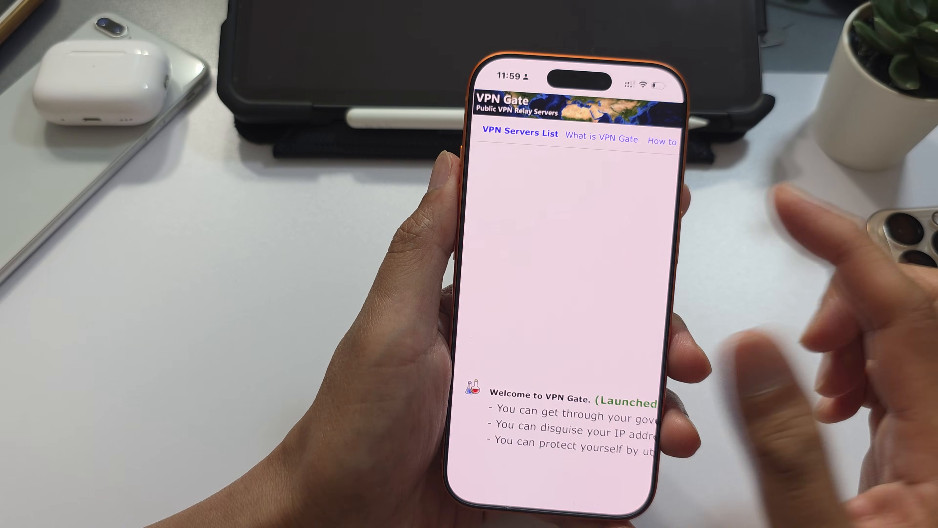
Scroll the VPN Gate page down to the public relay servers table
scroll("down", 3)
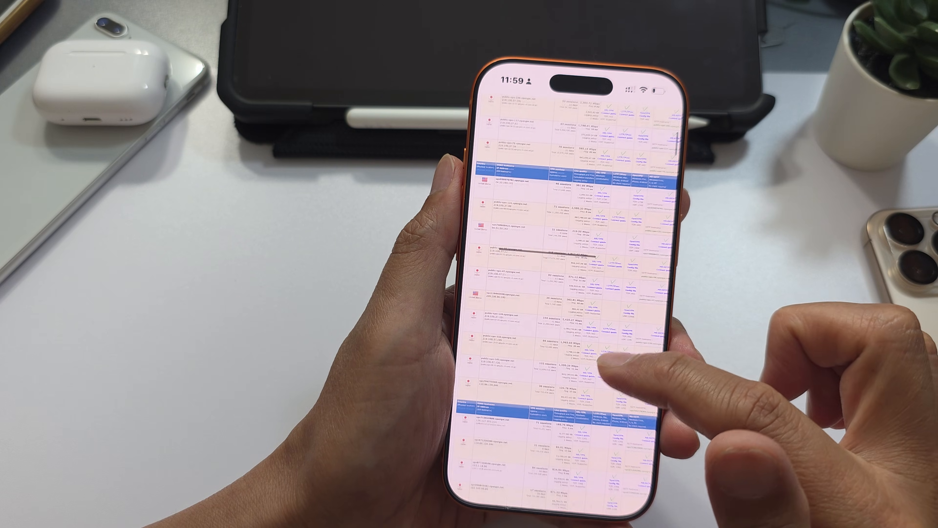
scroll("down", 3)
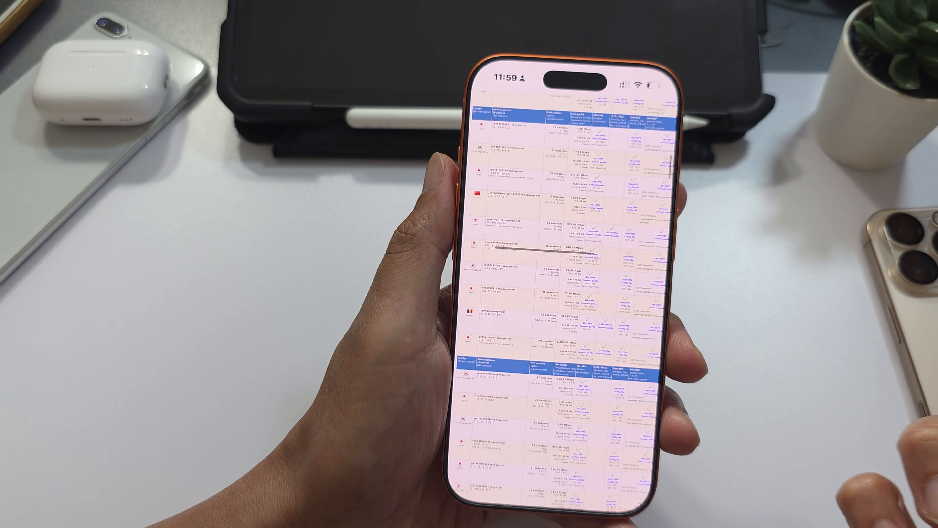